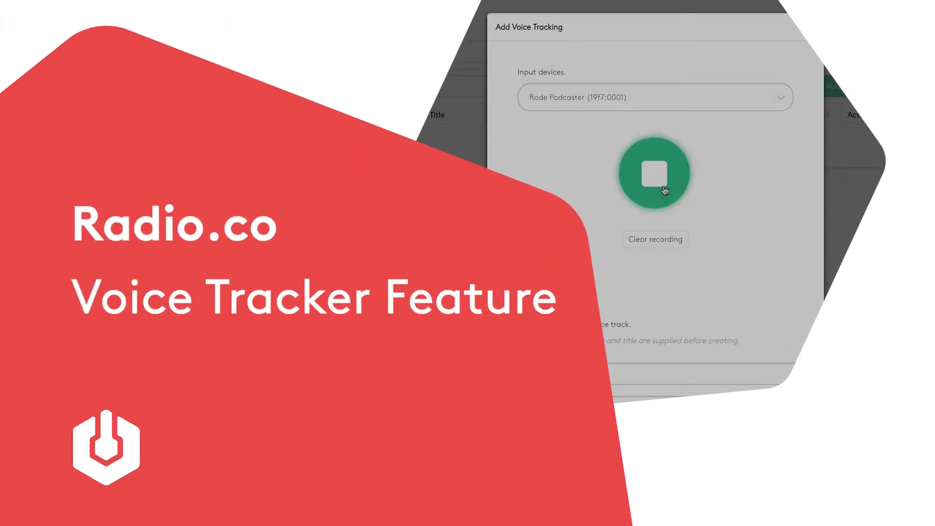
Log in and open the MCR Live station dashboard.
click(655, 174)
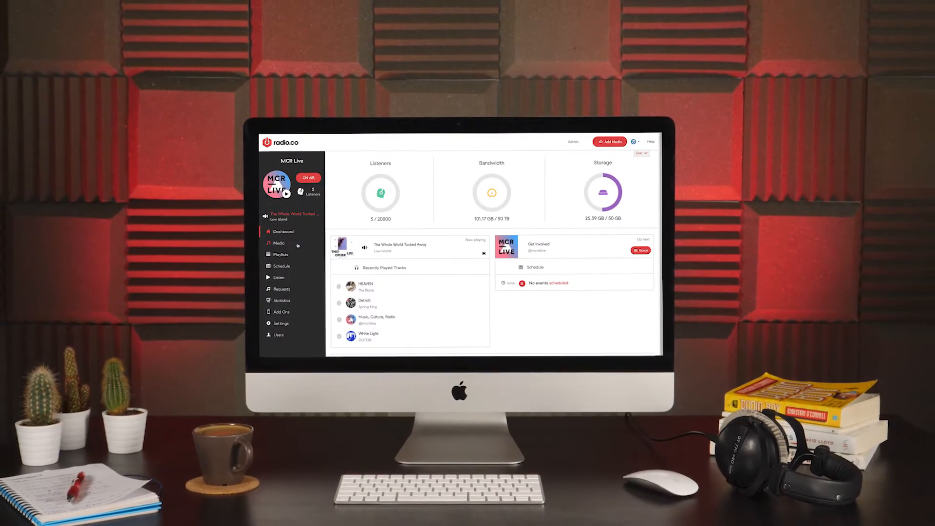
Go to Media > Voice Tracking and start a new voice track.
click(278, 243)
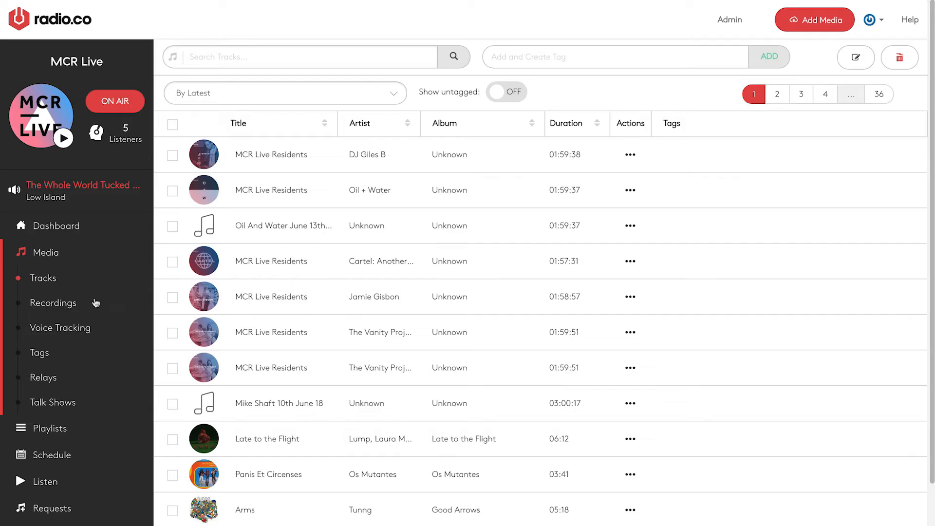
click(61, 327)
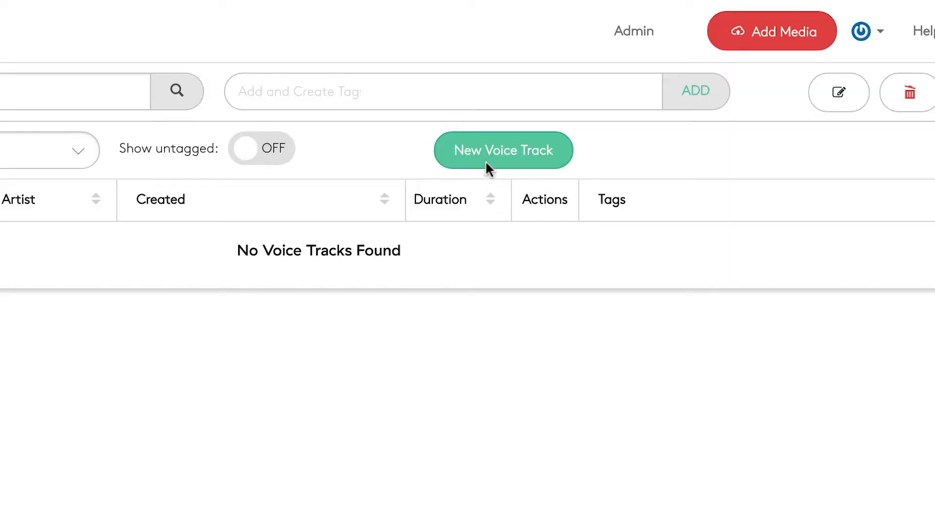
click(502, 149)
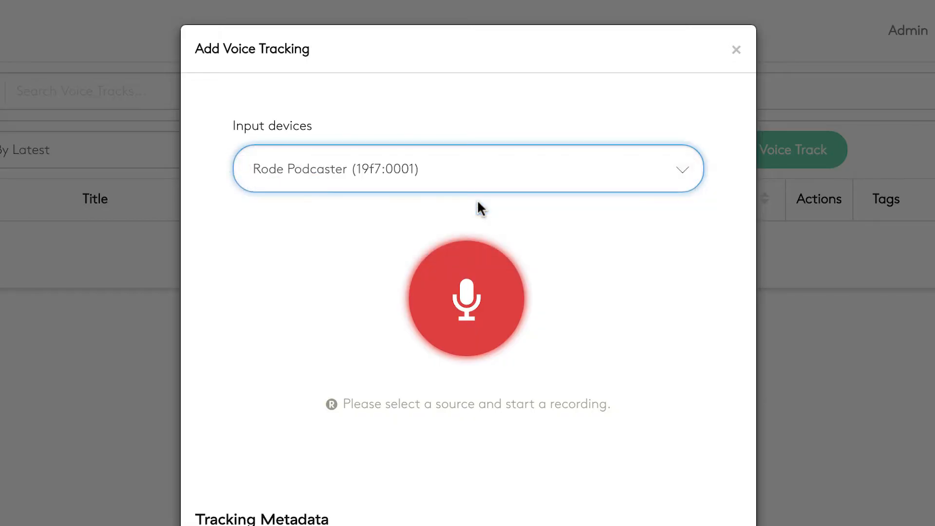
Record the 'ANNOUNCEMENT: Free Coffee at Pret!' voice track and add it to DJ Spinna's playlist.
click(468, 297)
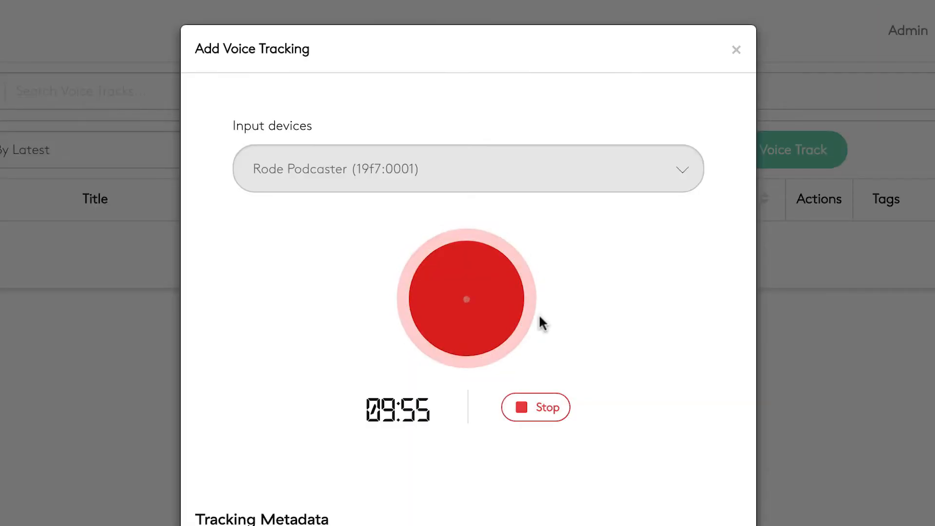
click(736, 49)
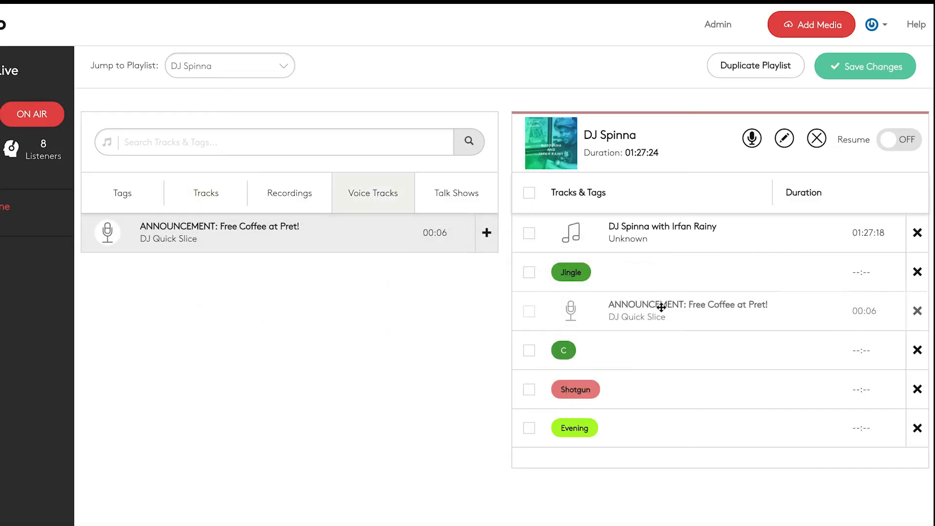
click(49, 429)
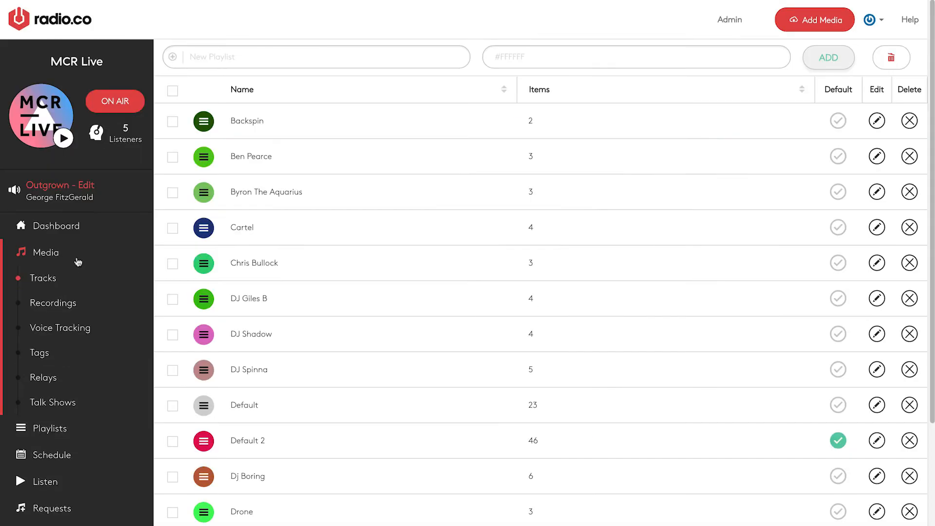